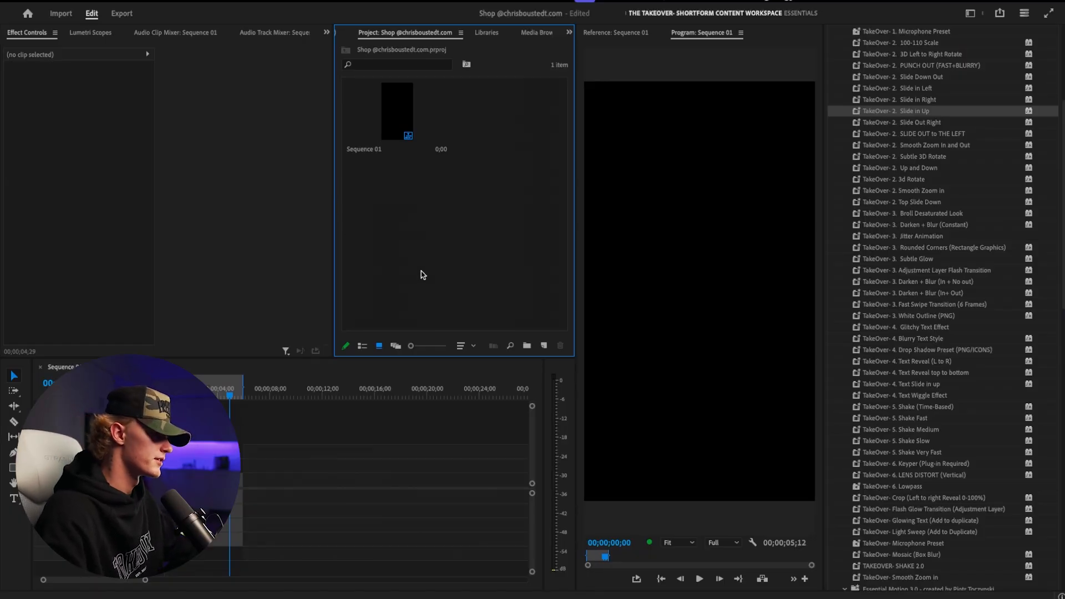
Step: Import the empty-chair recording and place it on the vertical sequence, scaled to 181
click(59, 13)
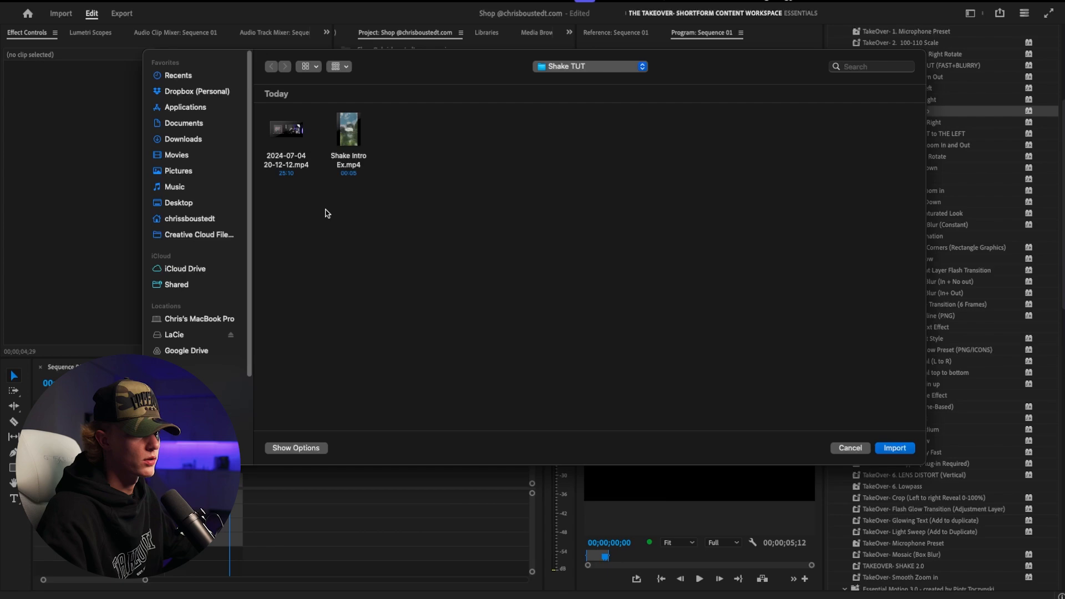
click(894, 447)
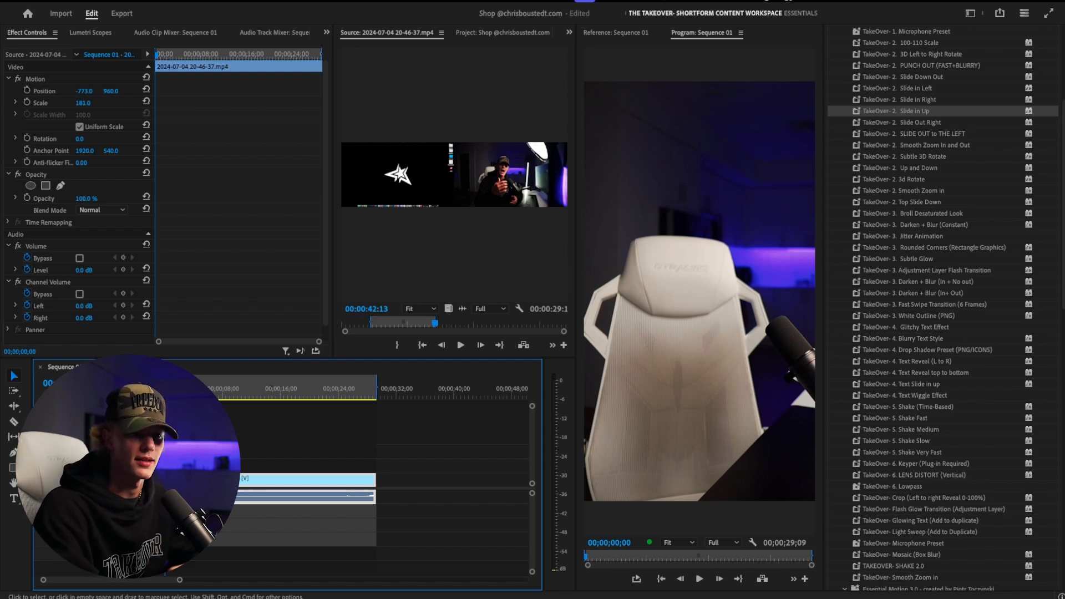
click(701, 579)
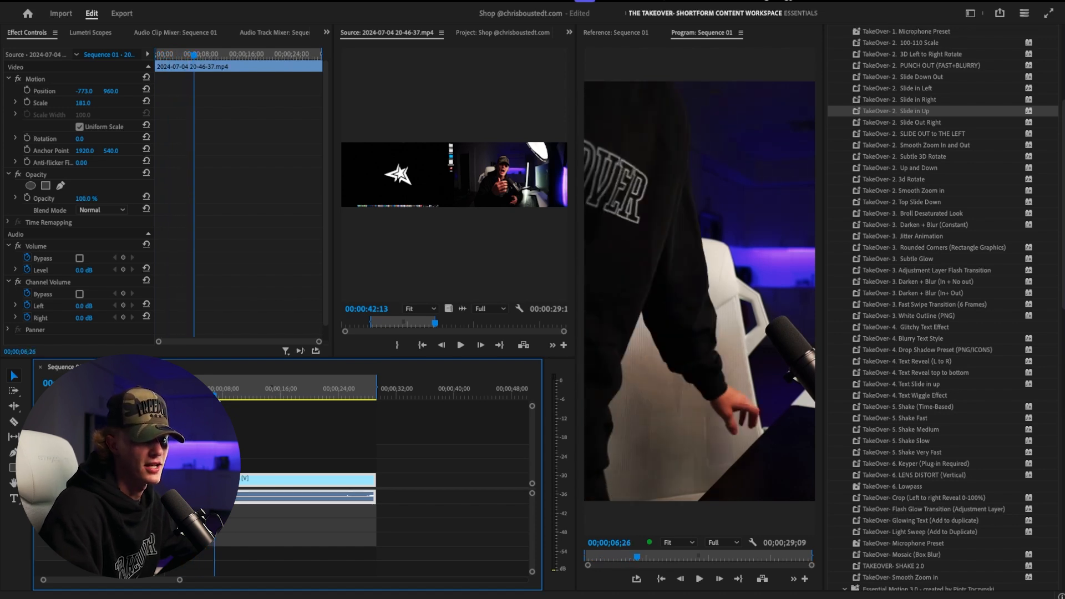
click(224, 395)
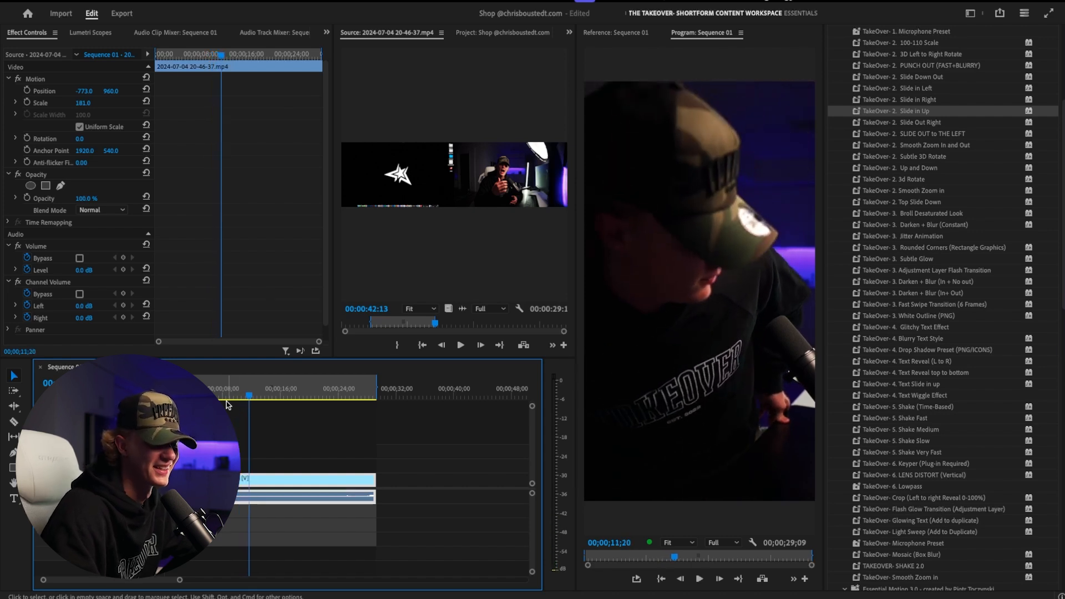
click(262, 397)
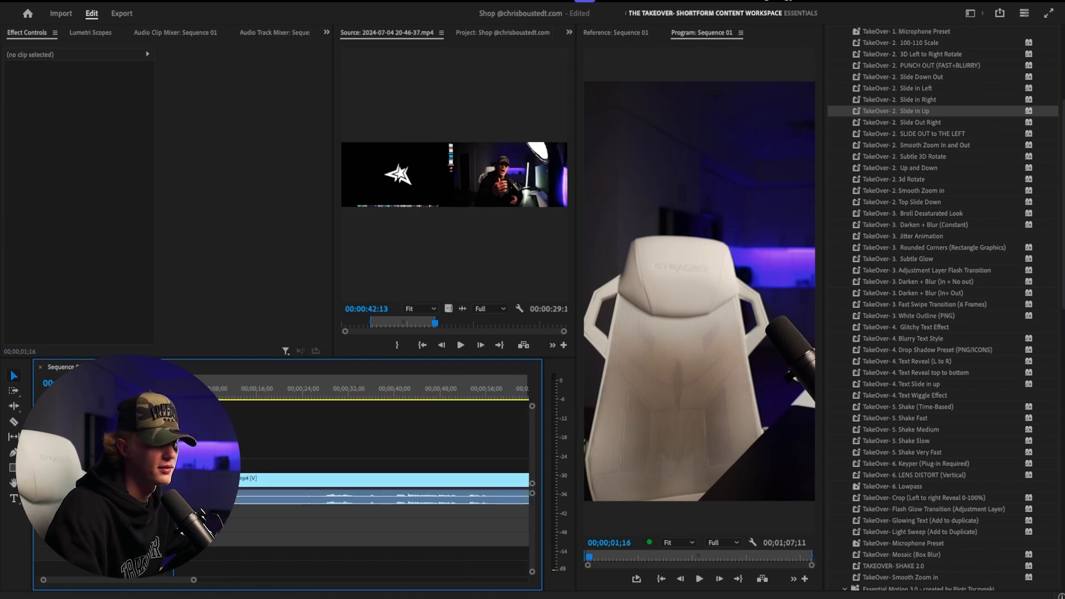
click(425, 397)
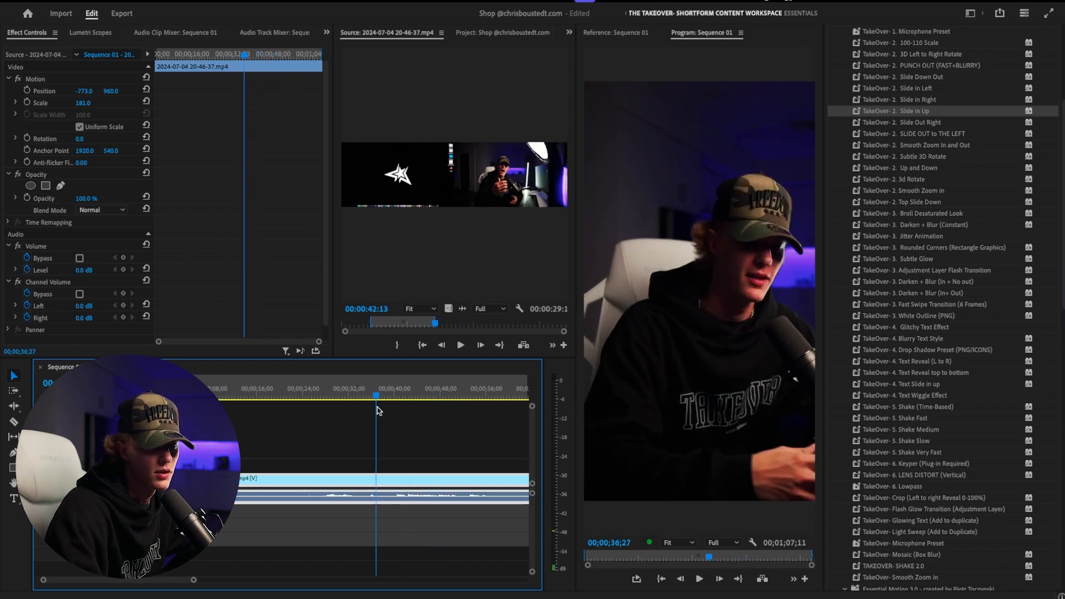
click(327, 389)
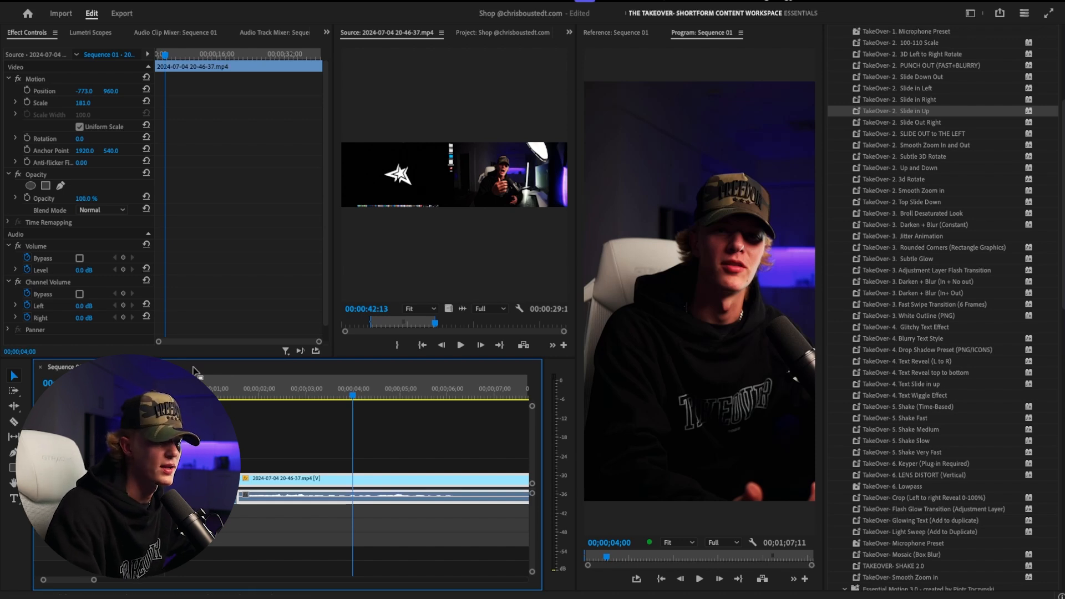
Step: Duplicate the clip onto V2 and trim the copy down to a short opening piece
click(502, 33)
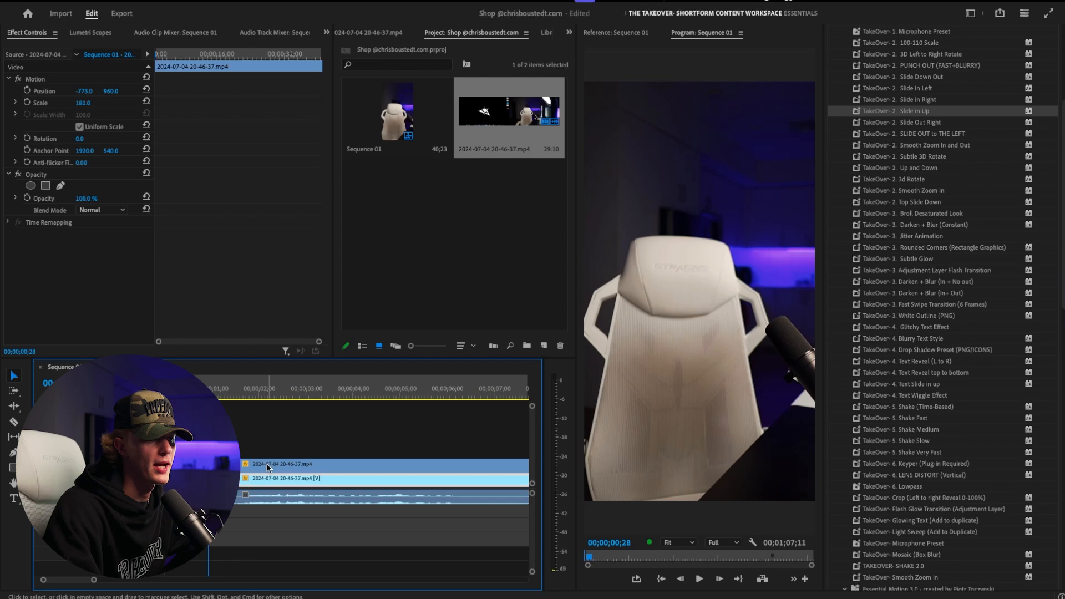
click(244, 398)
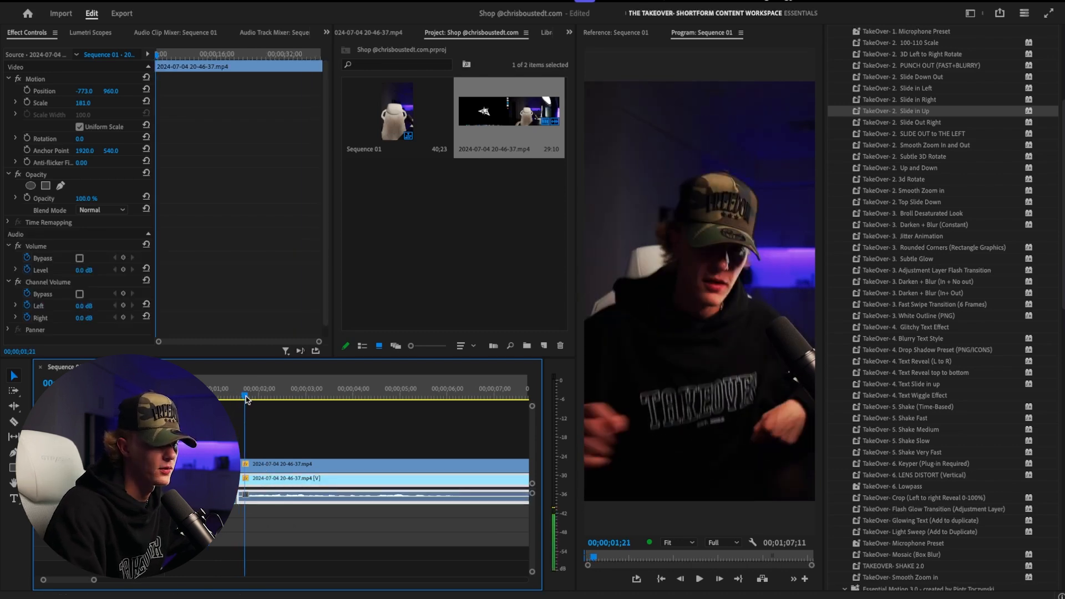
click(265, 395)
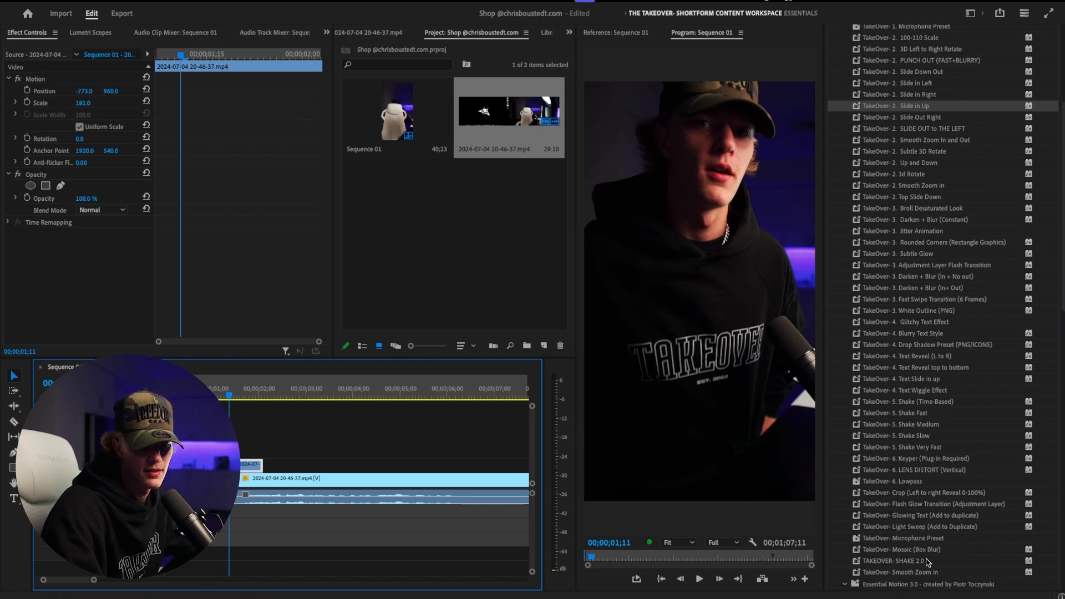
mouse_move(956, 458)
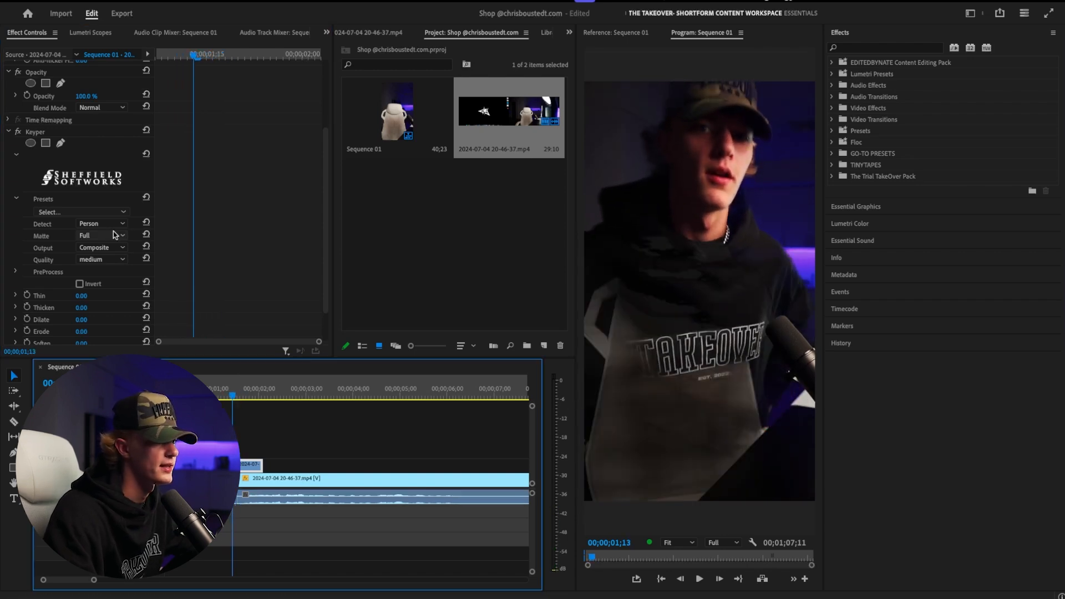
Step: Set Keyper's Detect option to Subject on the upper copy and collapse its settings
click(101, 223)
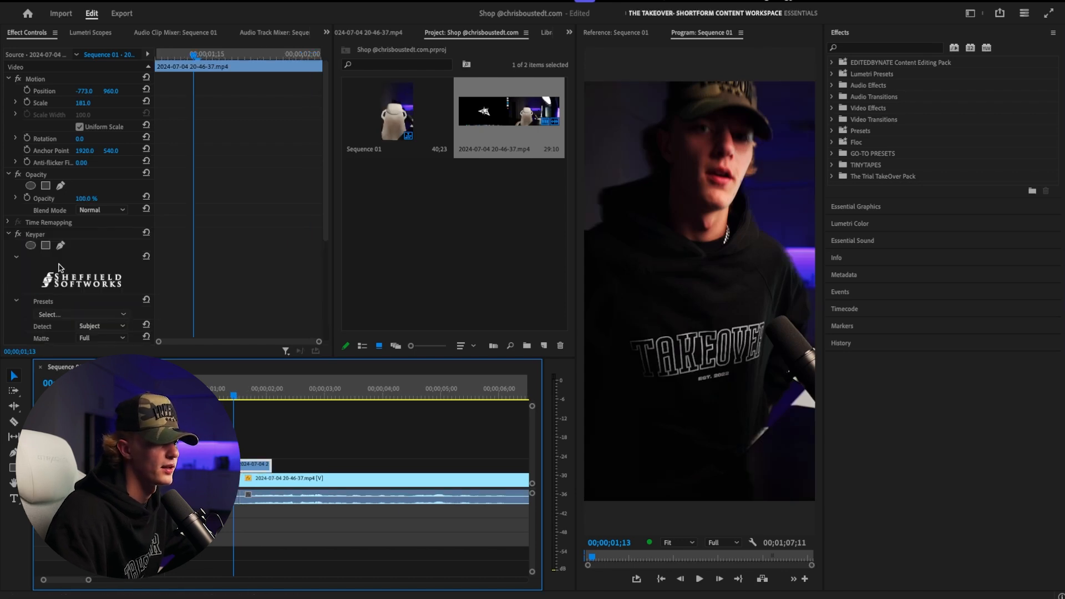
click(8, 234)
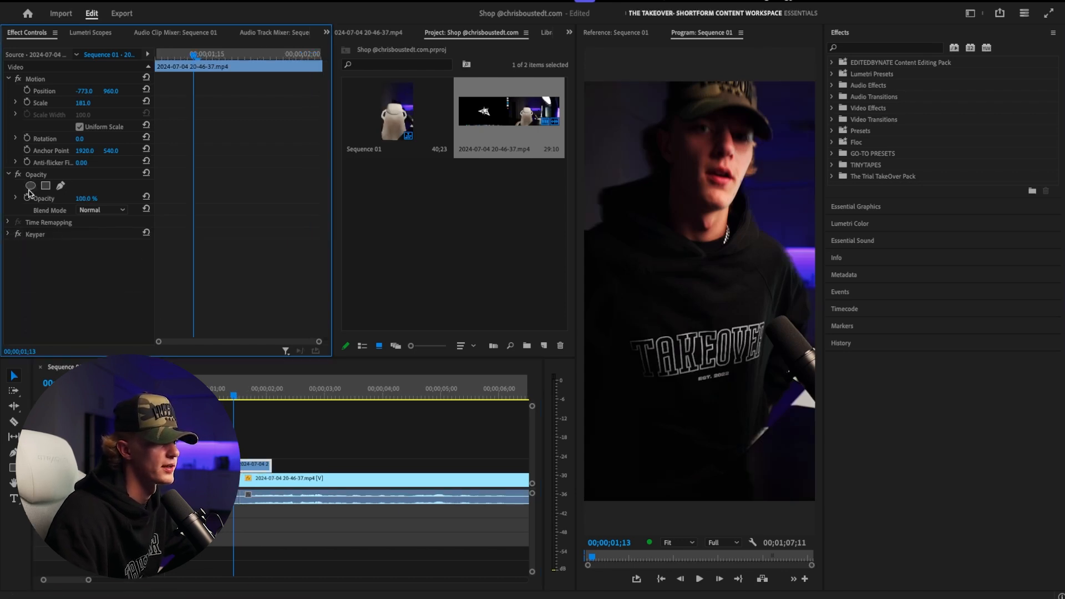
Step: Add an elliptical opacity mask to the upper clip and move to the start of the fade
click(30, 185)
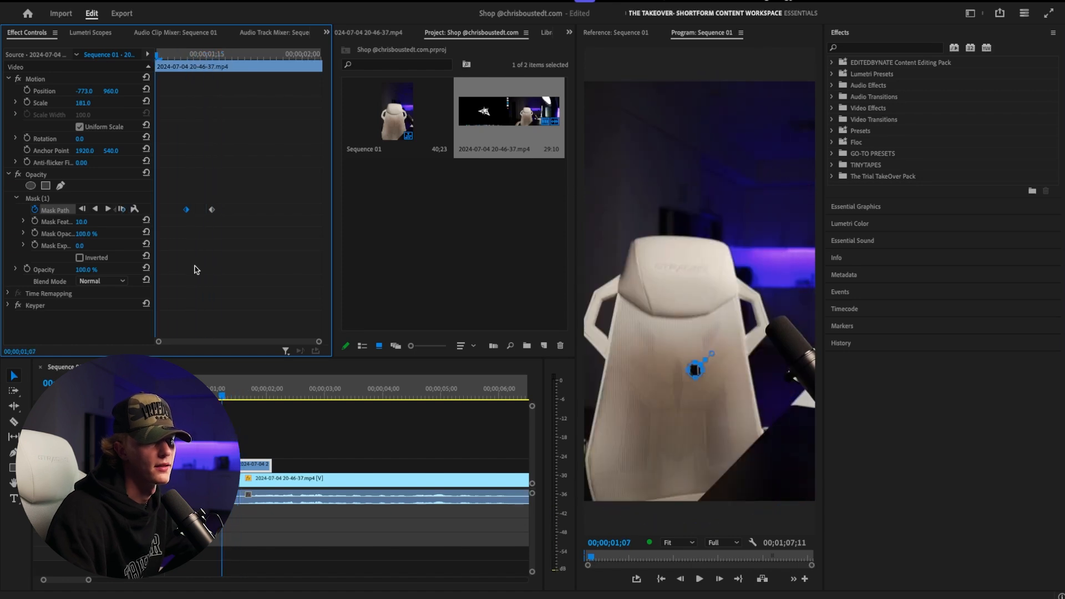
click(699, 580)
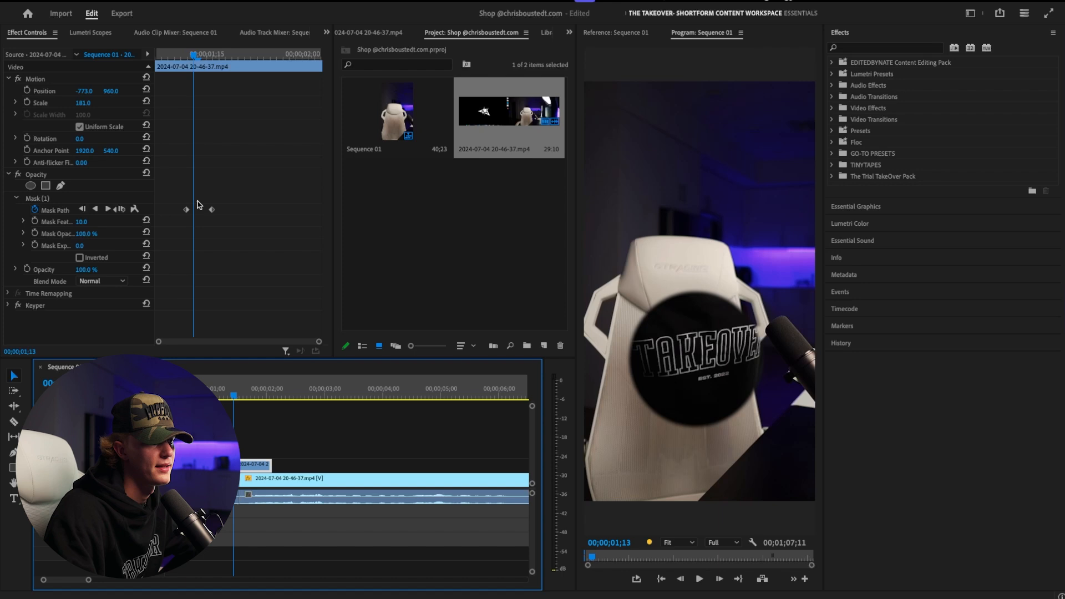
click(174, 56)
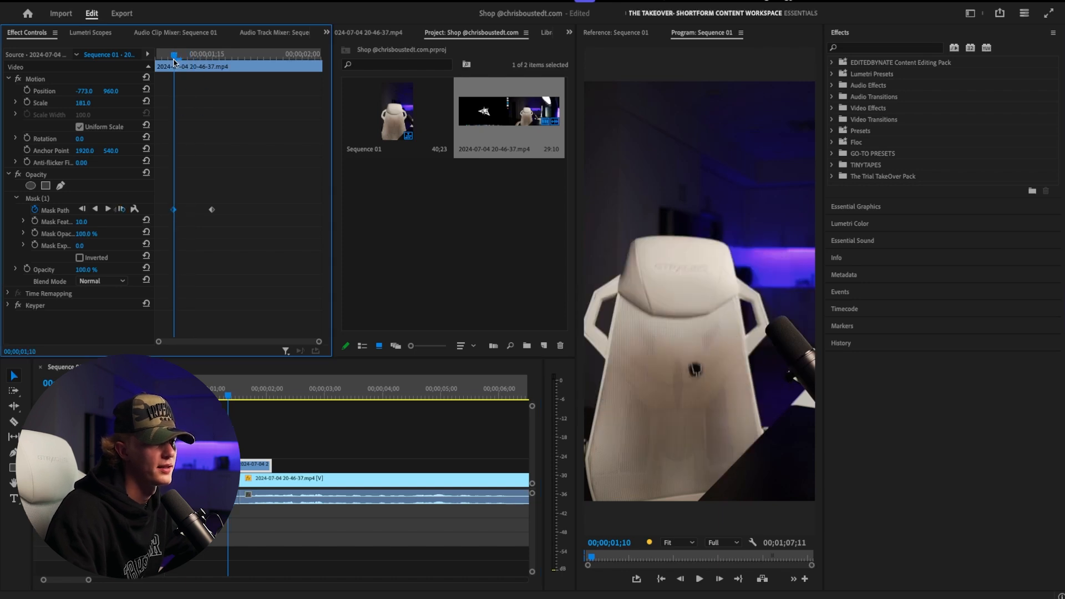
Step: Keyframe the masked clip's opacity from its starting value and check the fade further along
click(43, 269)
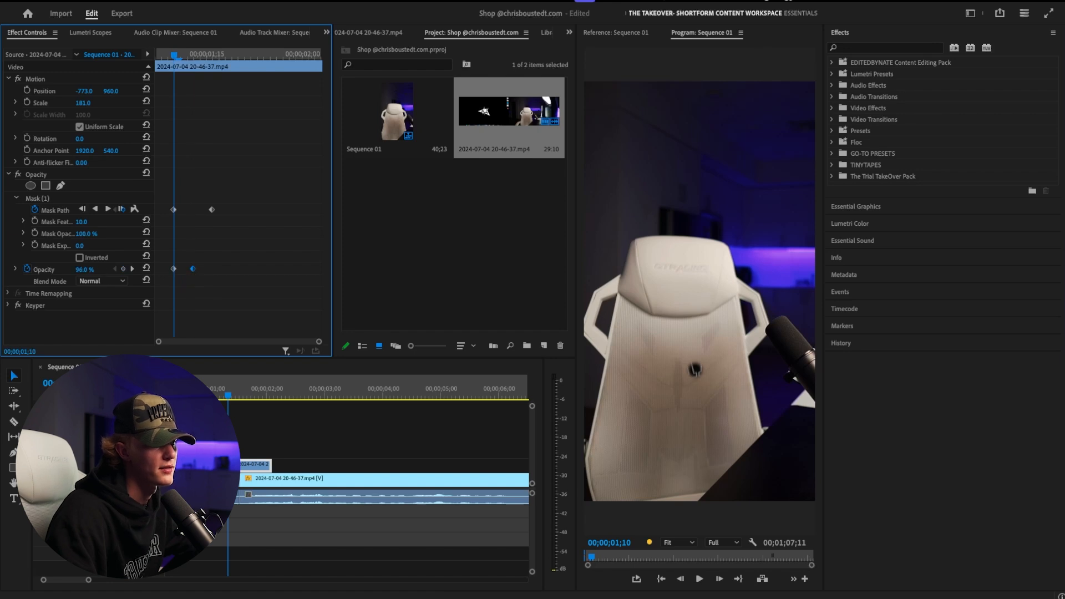
click(84, 269)
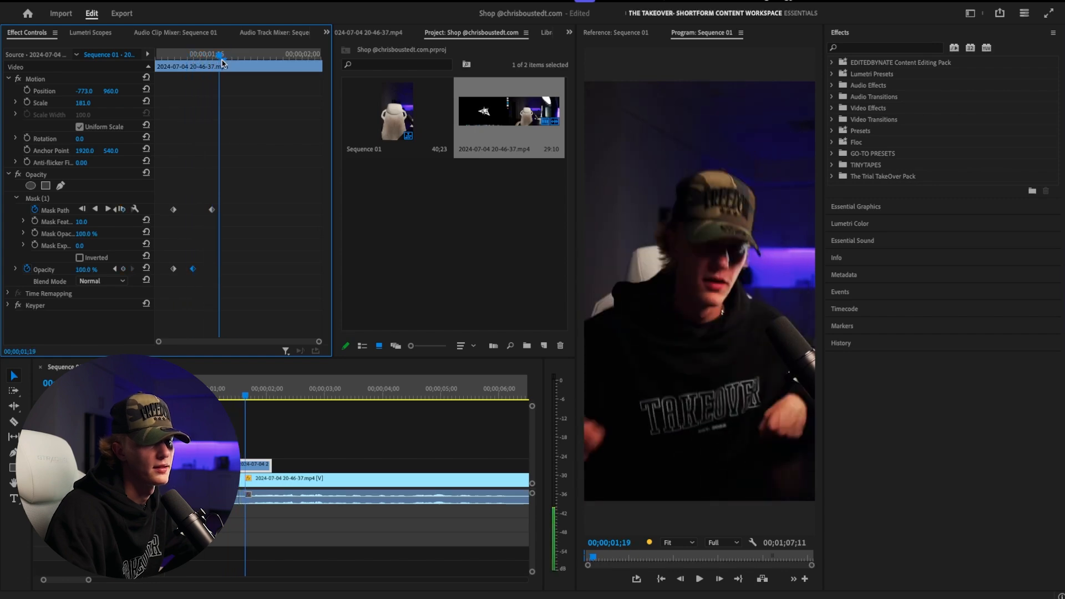
click(285, 396)
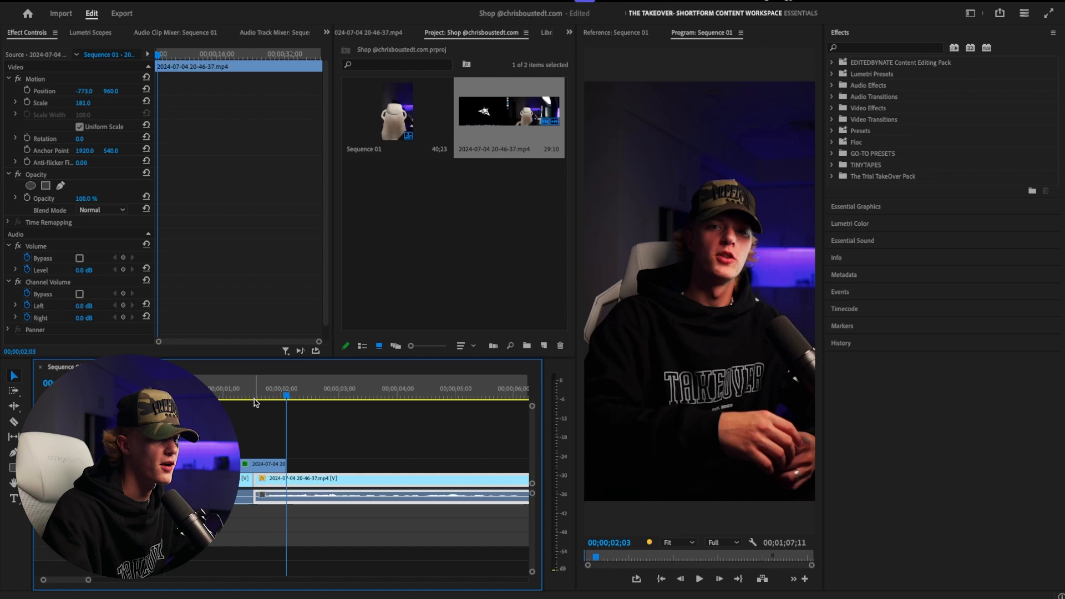
mouse_move(556, 28)
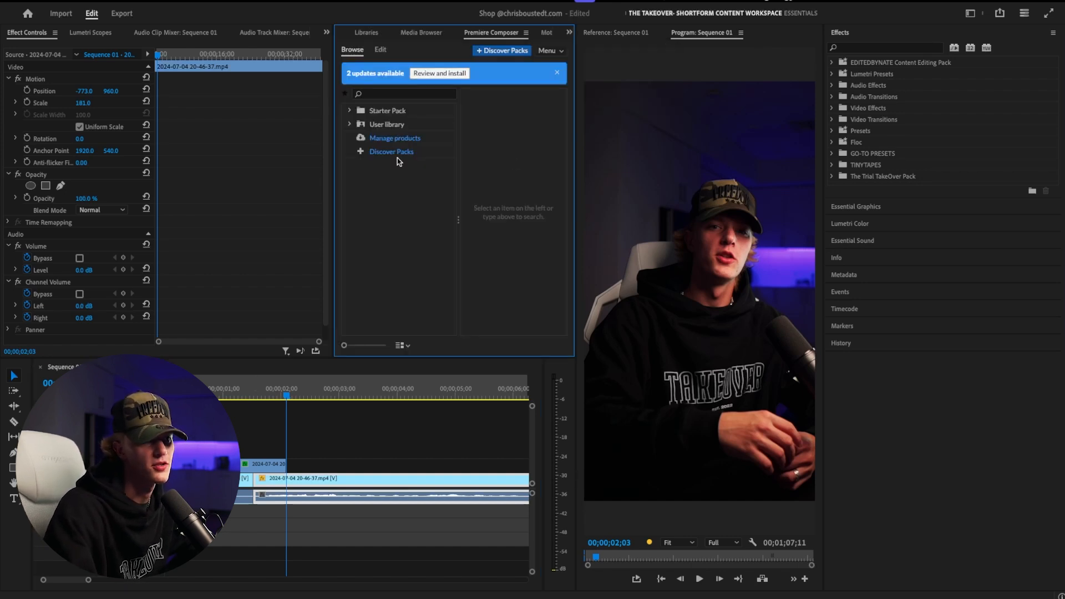
Step: Drop Vert Transition 20 from the CR Vertical Overlay library onto V2 and adjust its blend mode
click(387, 124)
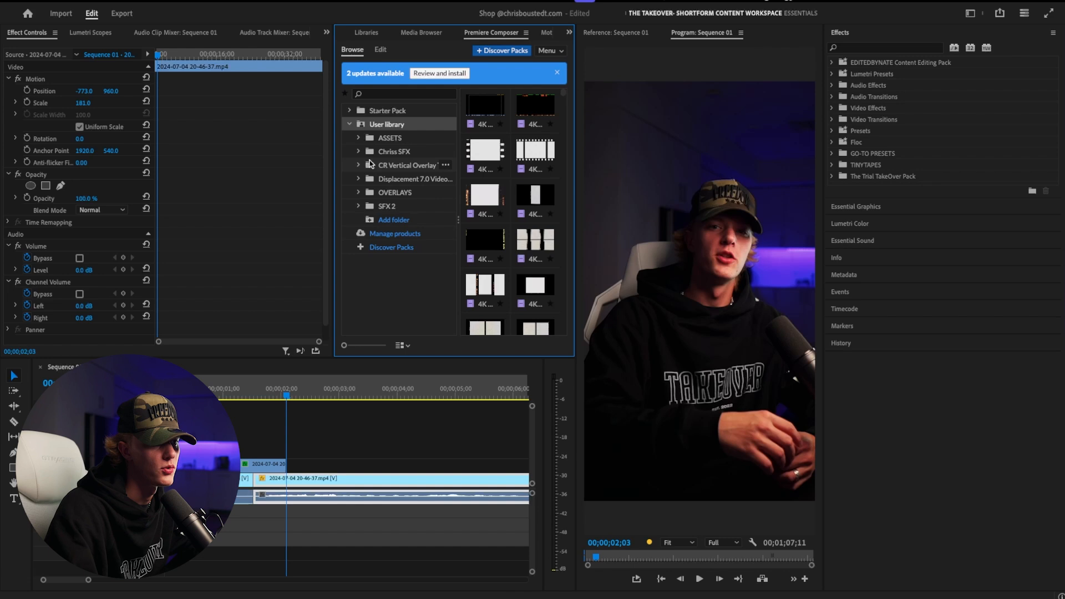
click(369, 165)
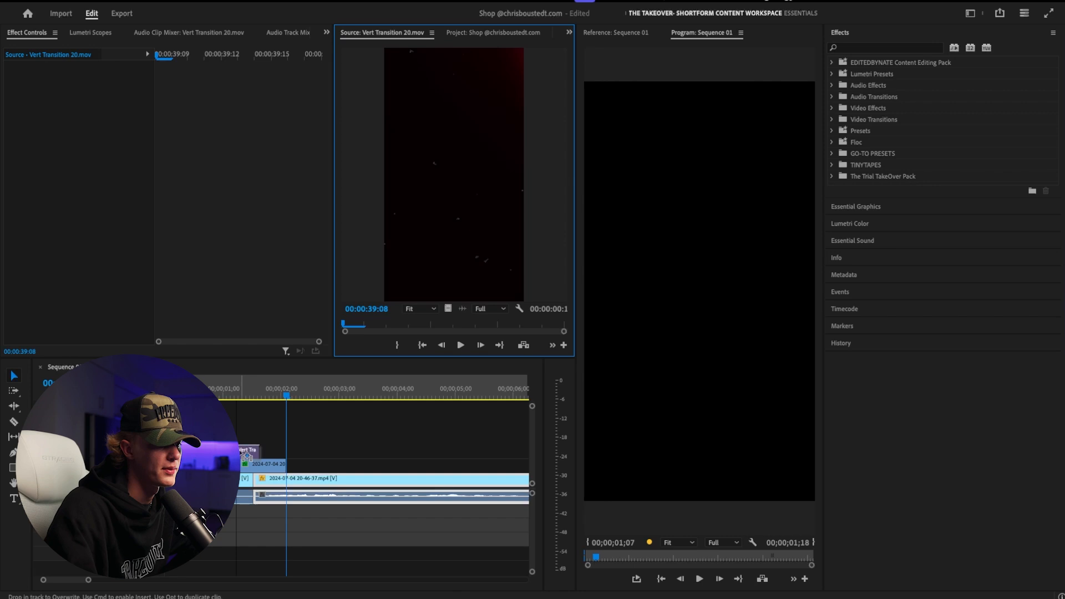
click(102, 209)
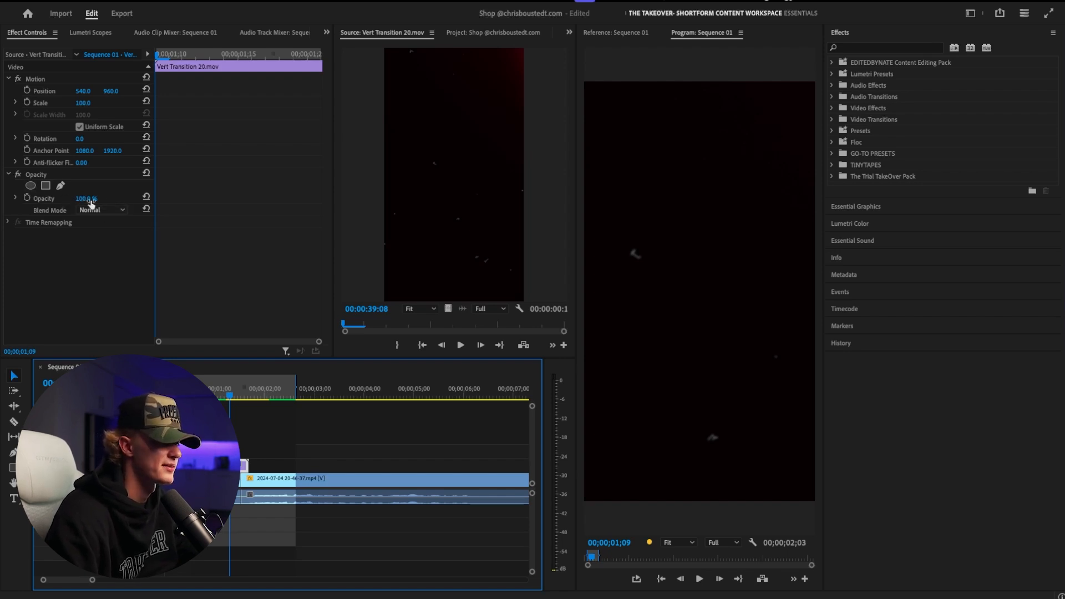
click(384, 478)
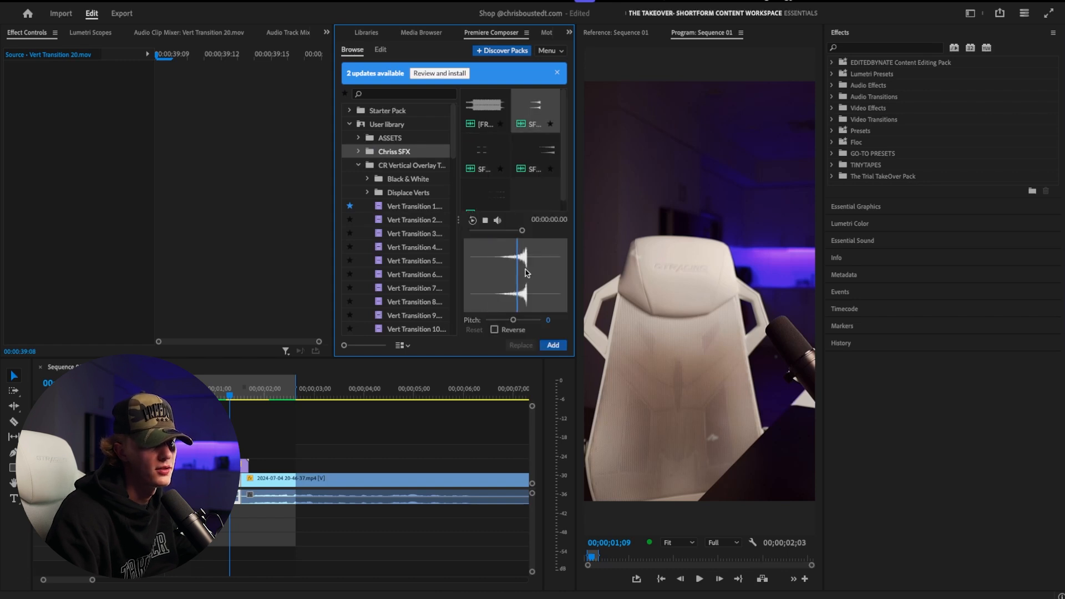
Step: Preview Chriss SFX sounds and add the TakeOver click and metallic riser to the audio tracks
click(485, 193)
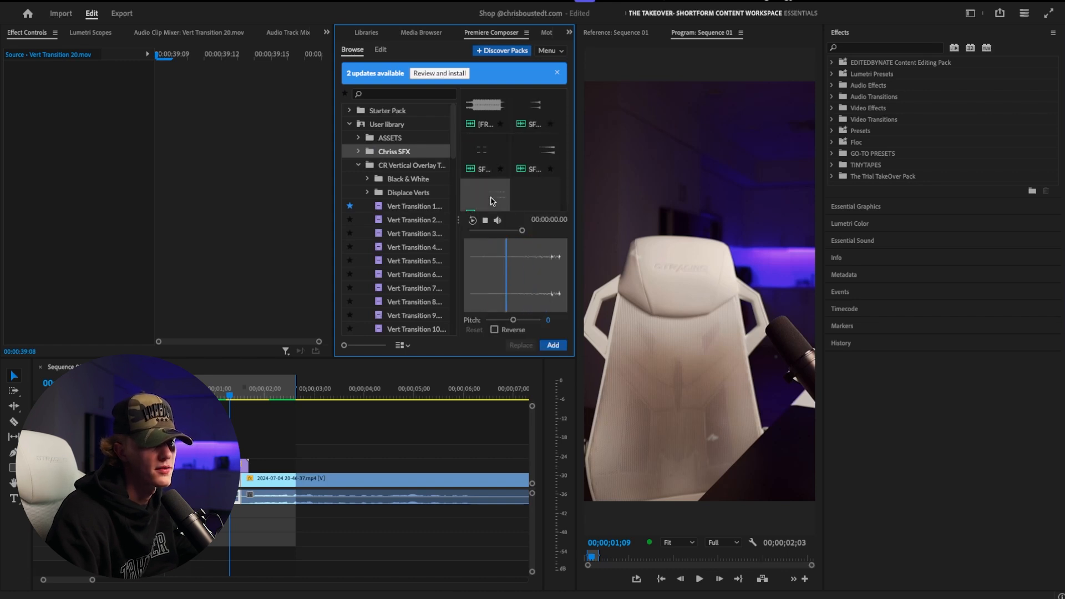
click(552, 345)
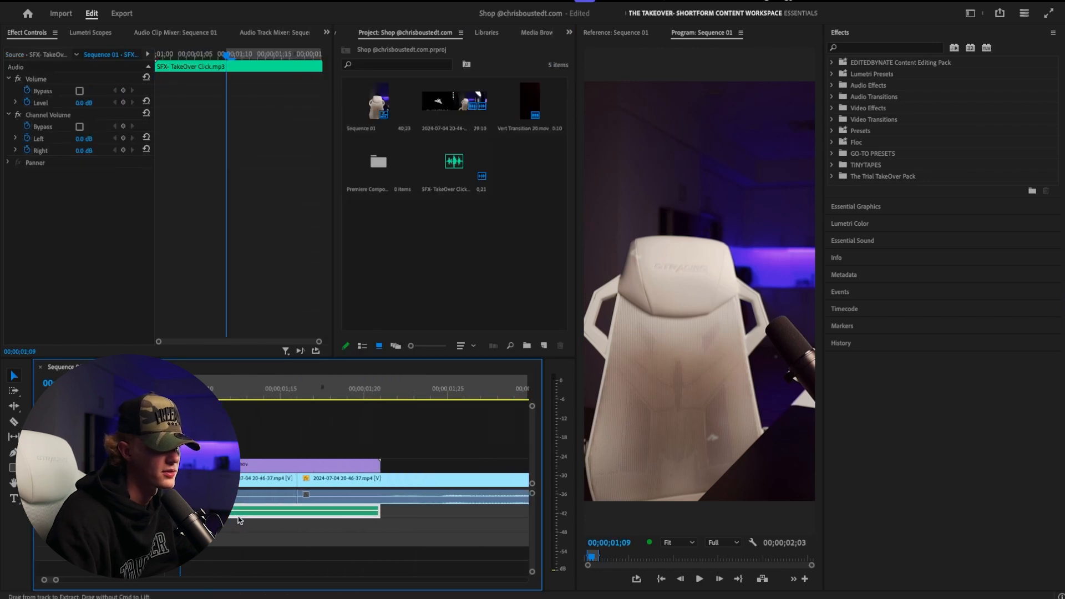
click(700, 578)
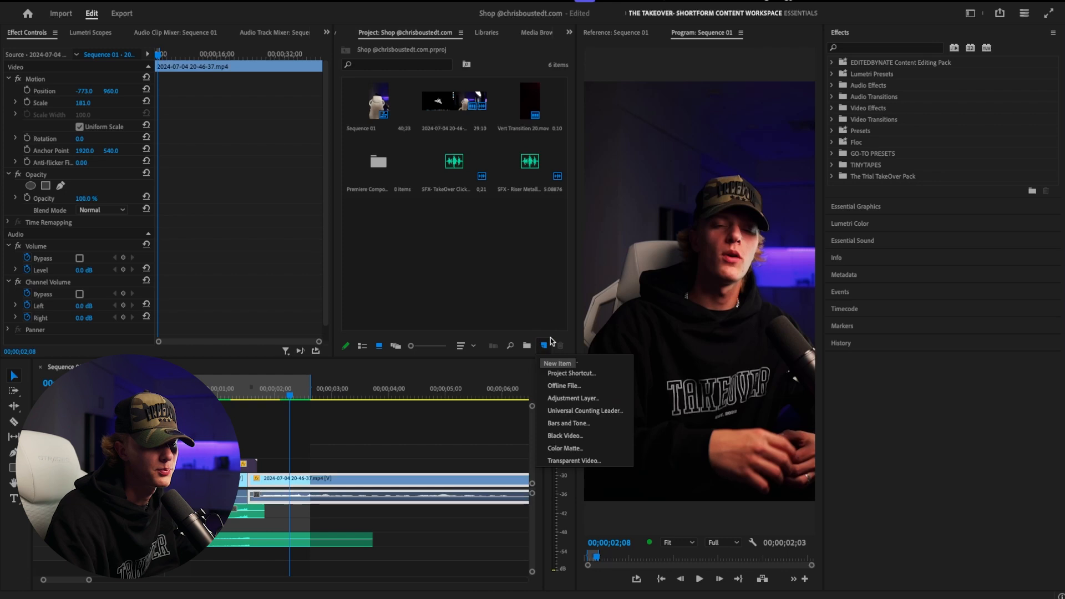
Step: Create an adjustment layer on V3 and apply the VR Glow effect found by searching 'glow'
click(573, 398)
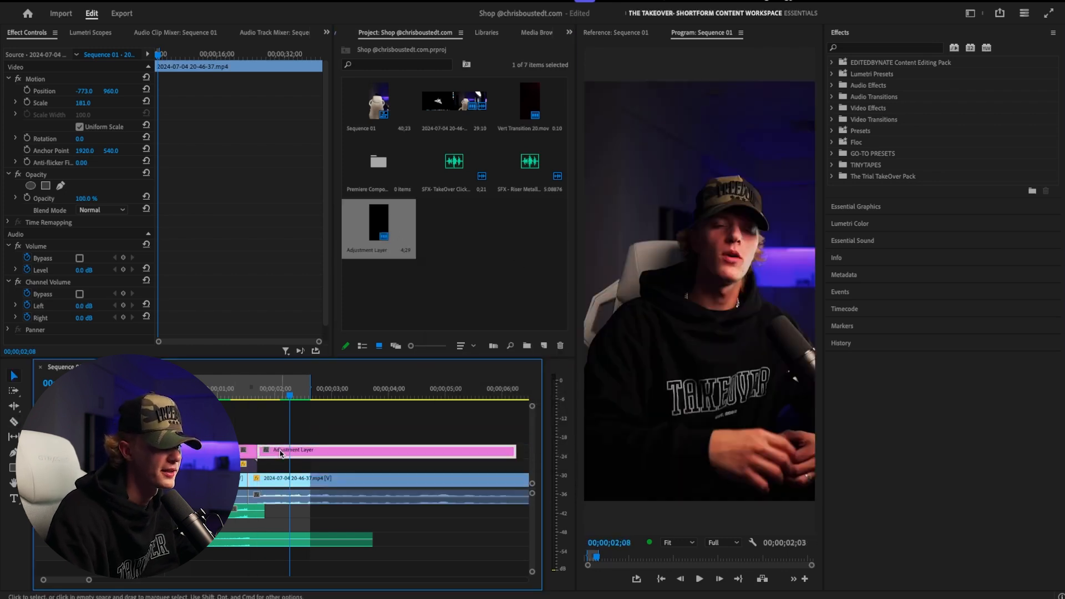
text(glow)
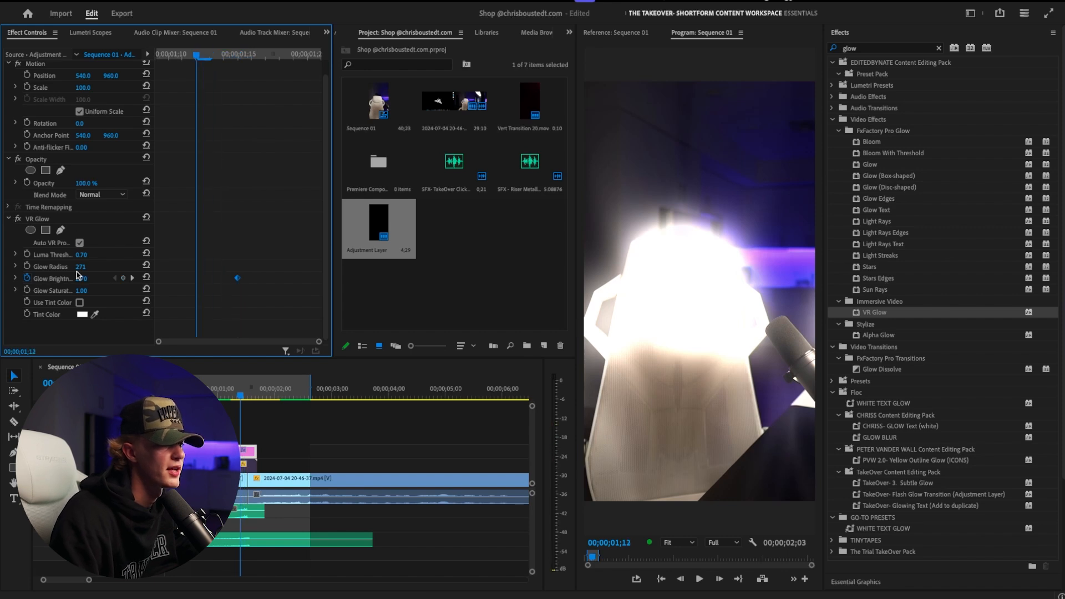
Step: Keyframe VR Glow's Glow Brightness up then back down and review the white flash at the cut
click(80, 278)
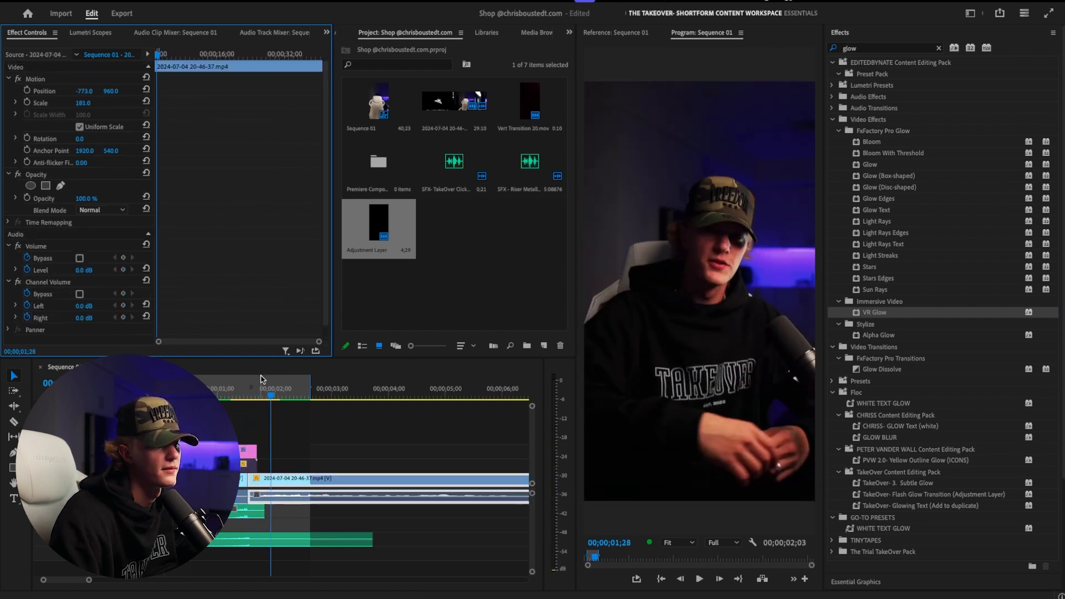
click(700, 579)
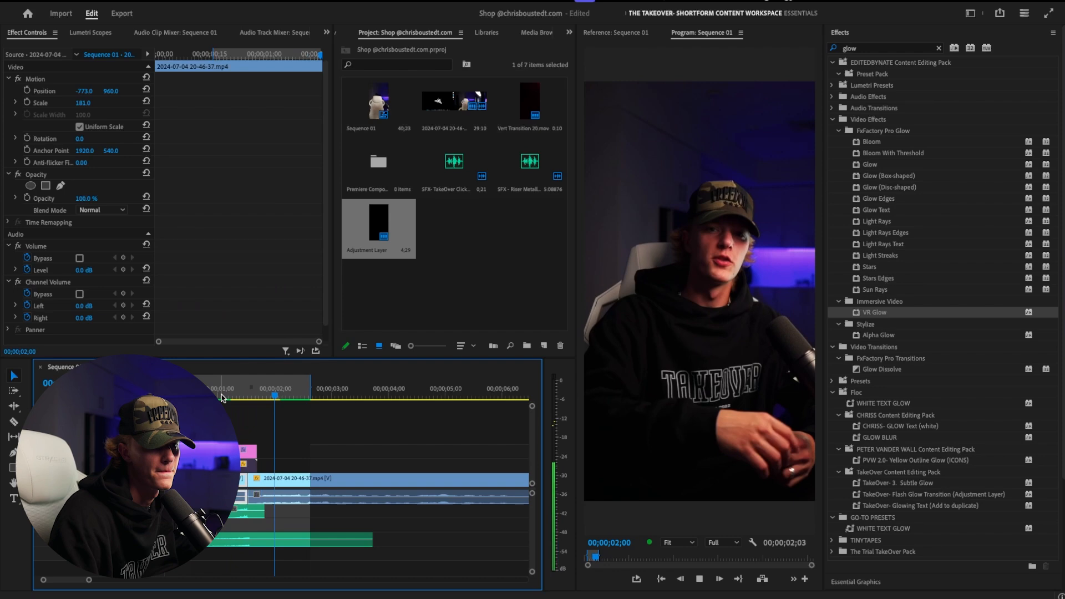